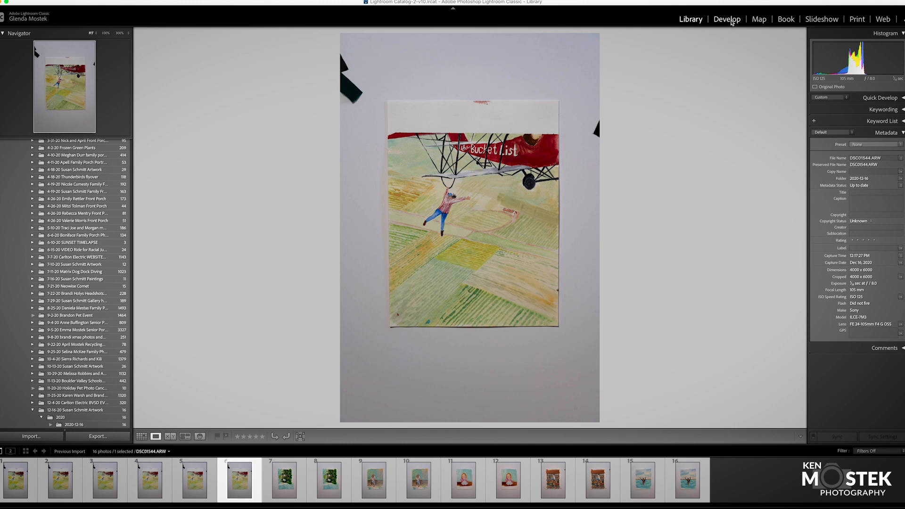
Switch the selected watercolor painting photo into the Develop module
left_click(727, 19)
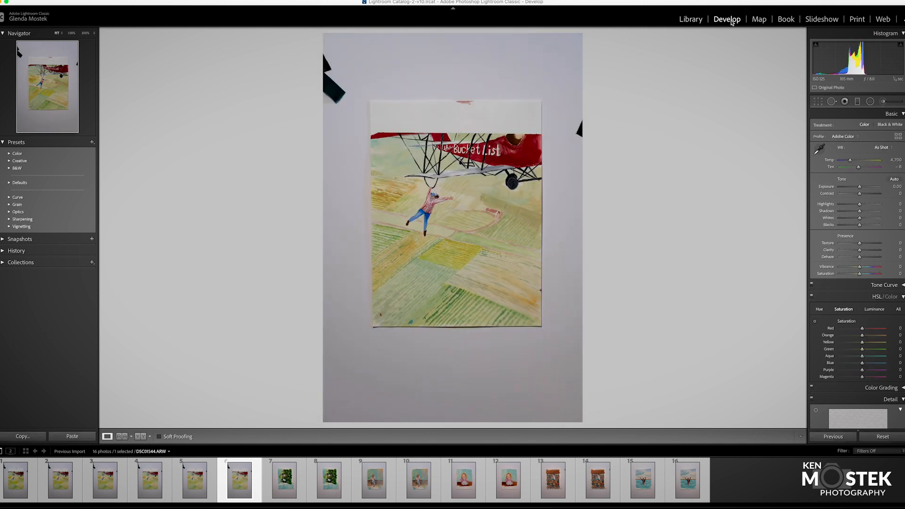
mouse_move(729, 27)
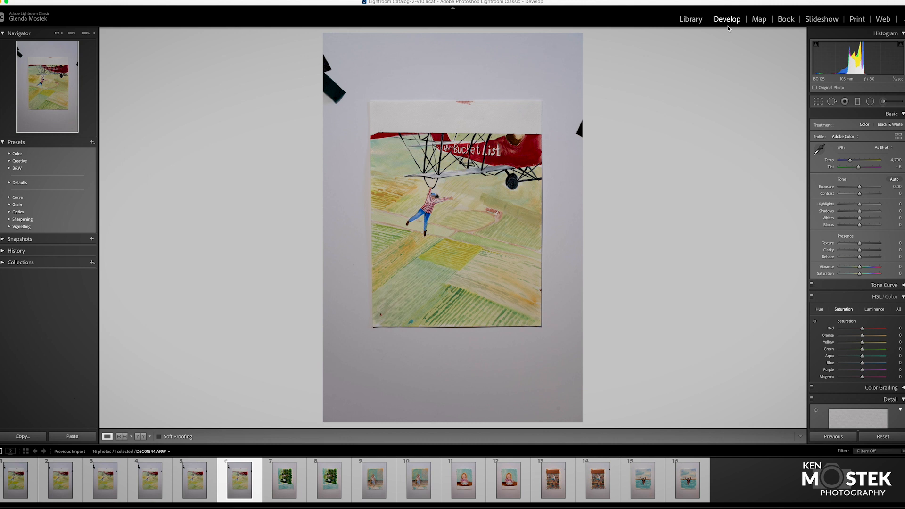
mouse_move(747, 39)
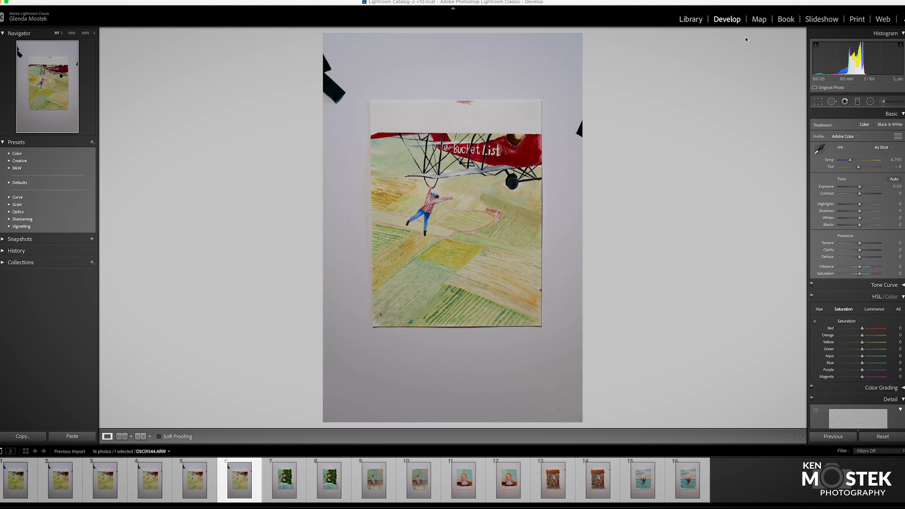
mouse_move(860, 188)
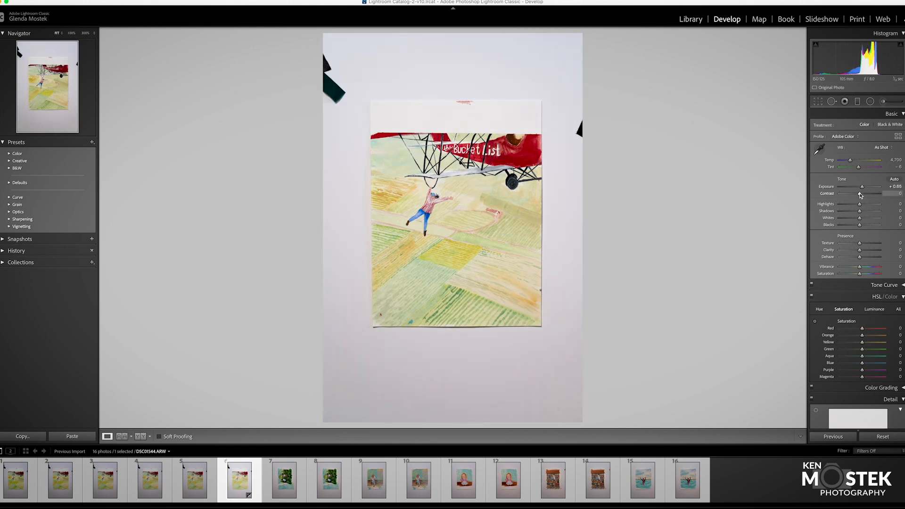
Adjust basic tone: contrast +3, highlights −23, blacks −4 alongside exposure +0.65 and whites +5
left_click_drag(859, 194, 863, 194)
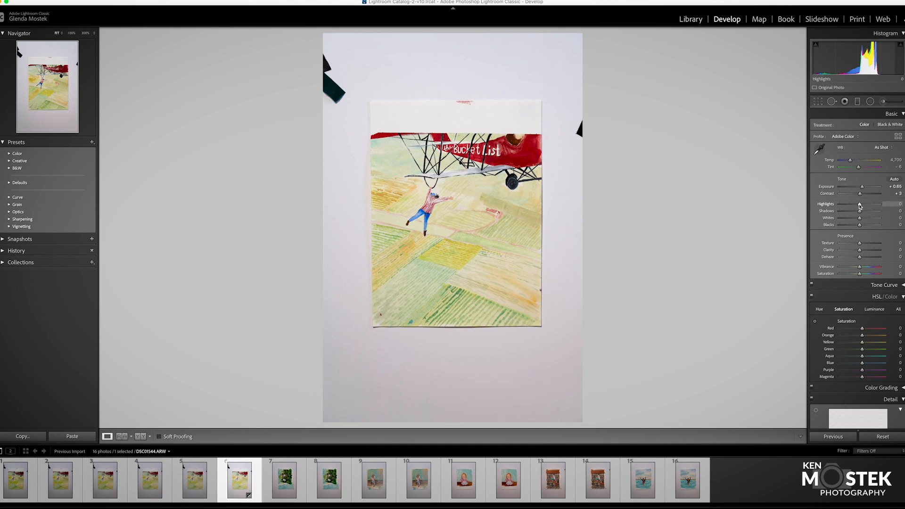
left_click_drag(876, 205, 860, 204)
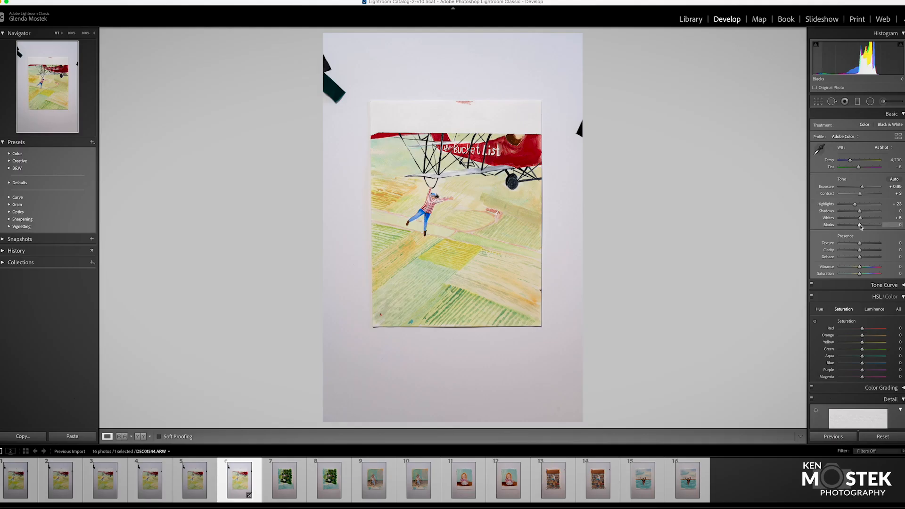
left_click_drag(872, 224, 866, 225)
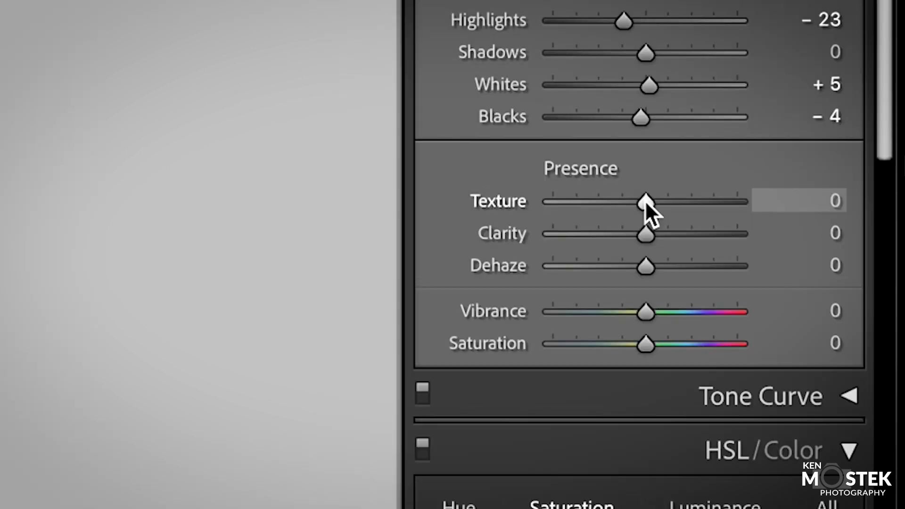
Raise Presence detail with texture +6 and clarity +6
left_click_drag(646, 203, 651, 203)
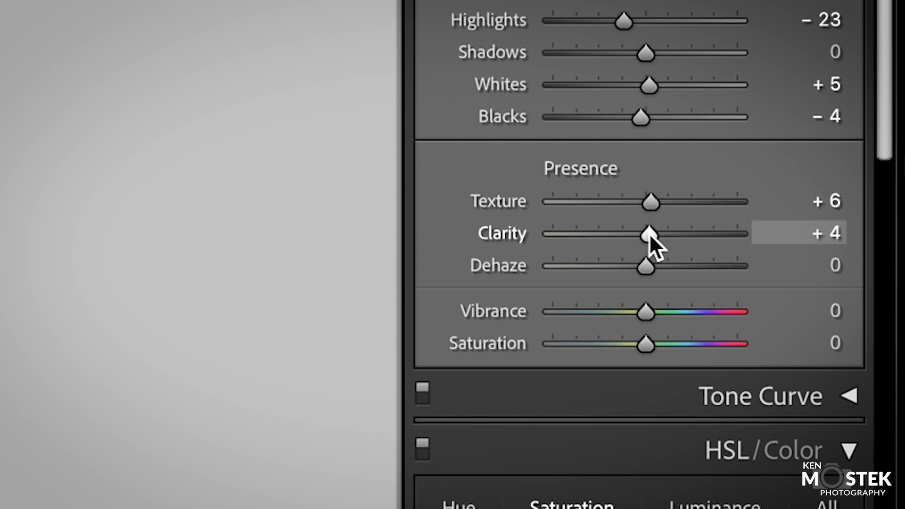
left_click_drag(647, 234, 653, 234)
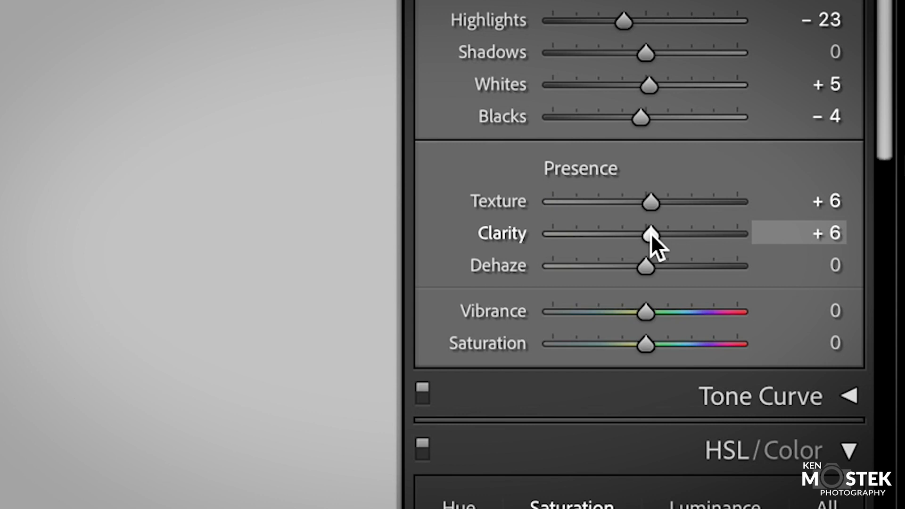